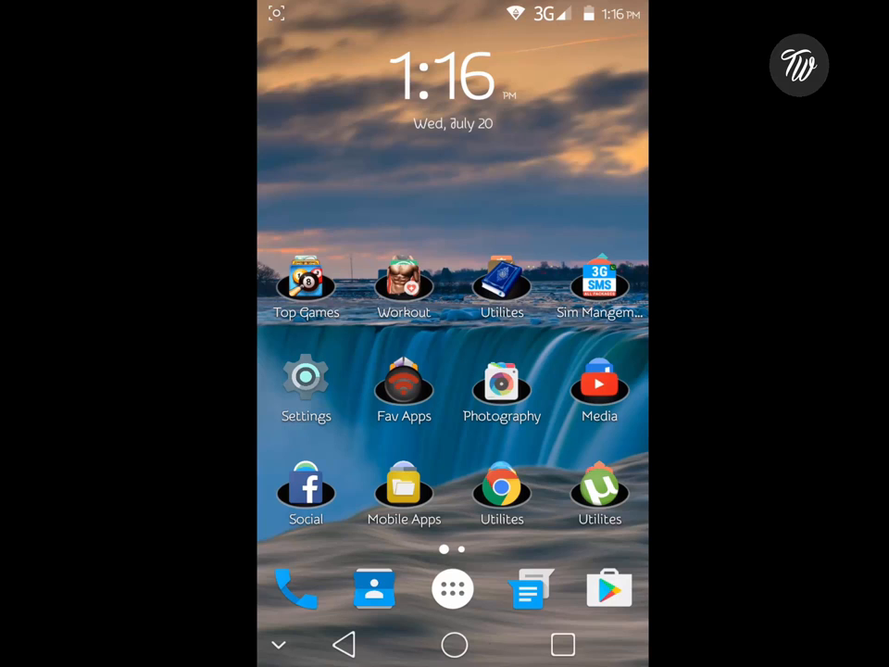
Launch Lucky Patcher from the home screen after peeking into the Photography folder
left_click(502, 381)
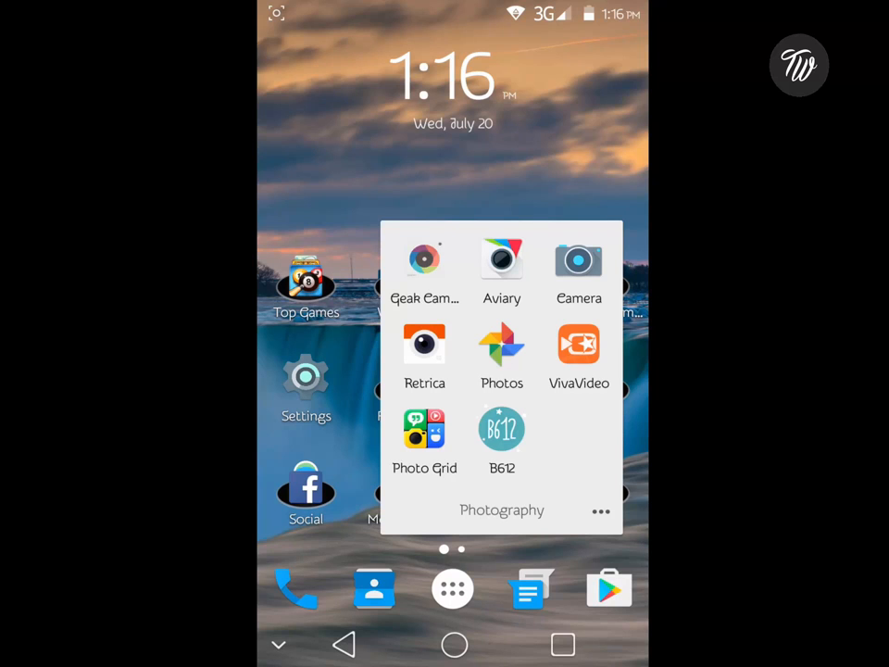
left_click(578, 345)
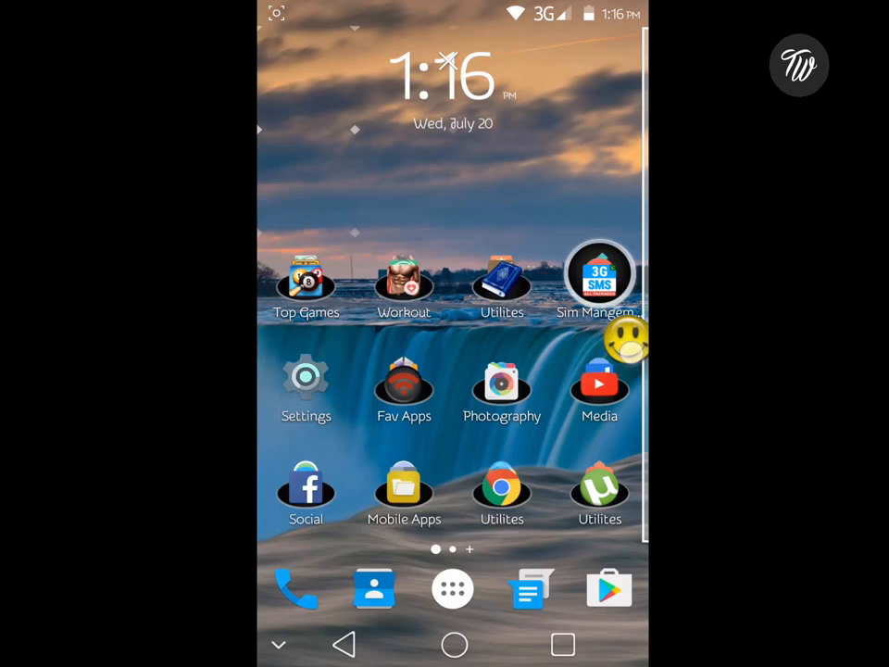
left_click(601, 274)
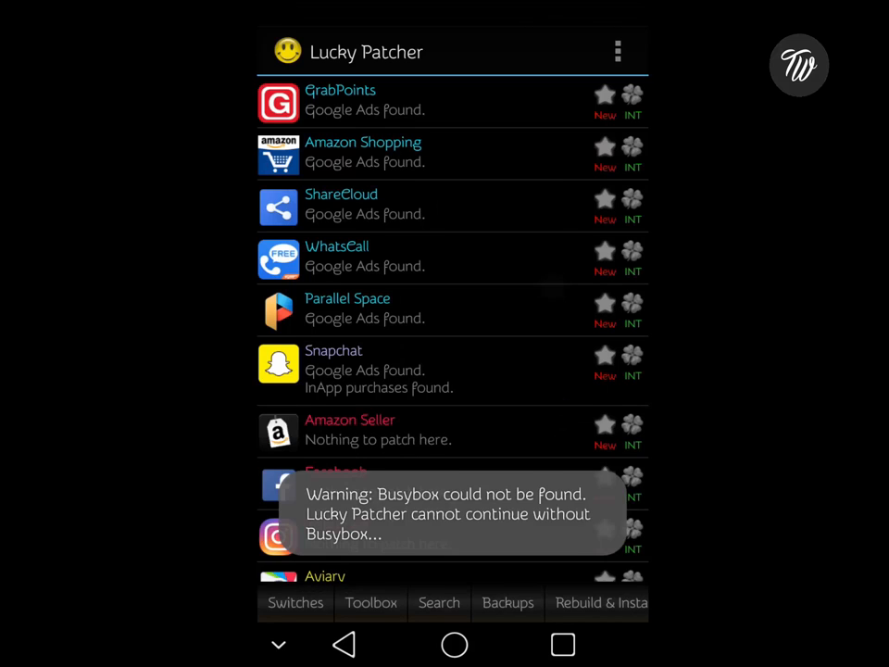
Scroll the scanned app list down to VivaVideo and expand its patch options
scroll("down", 3)
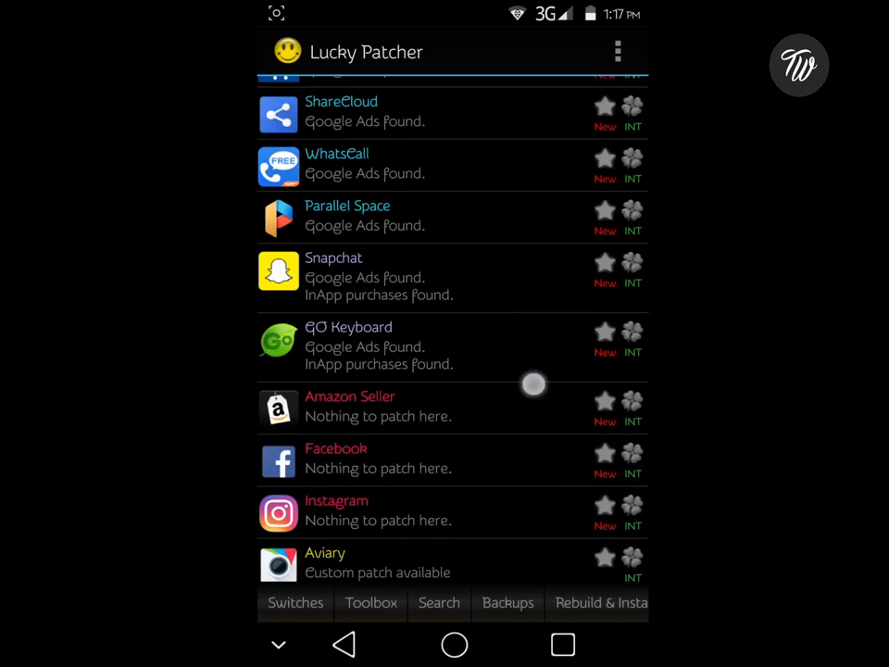
scroll("down", 3)
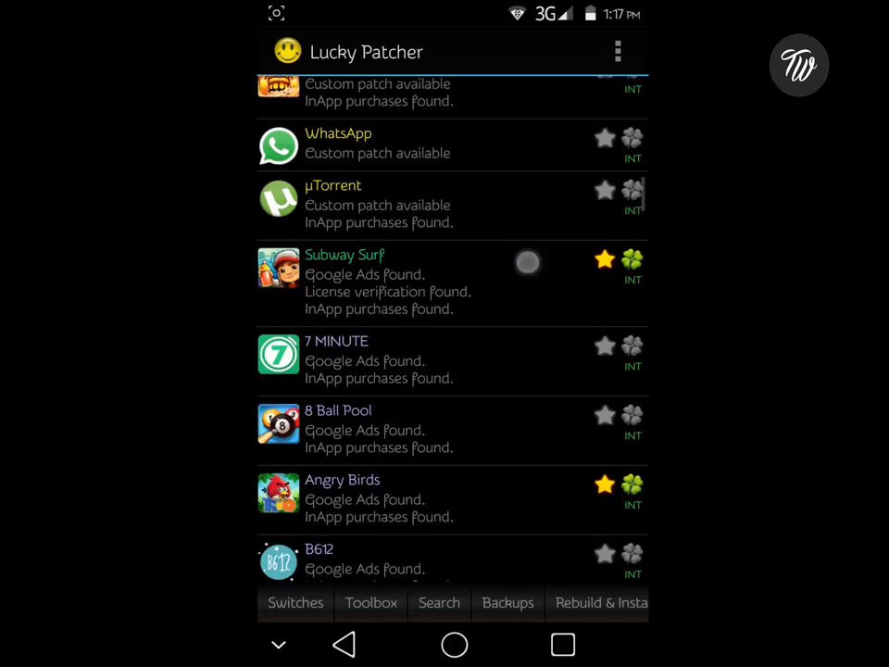
scroll("down", 3)
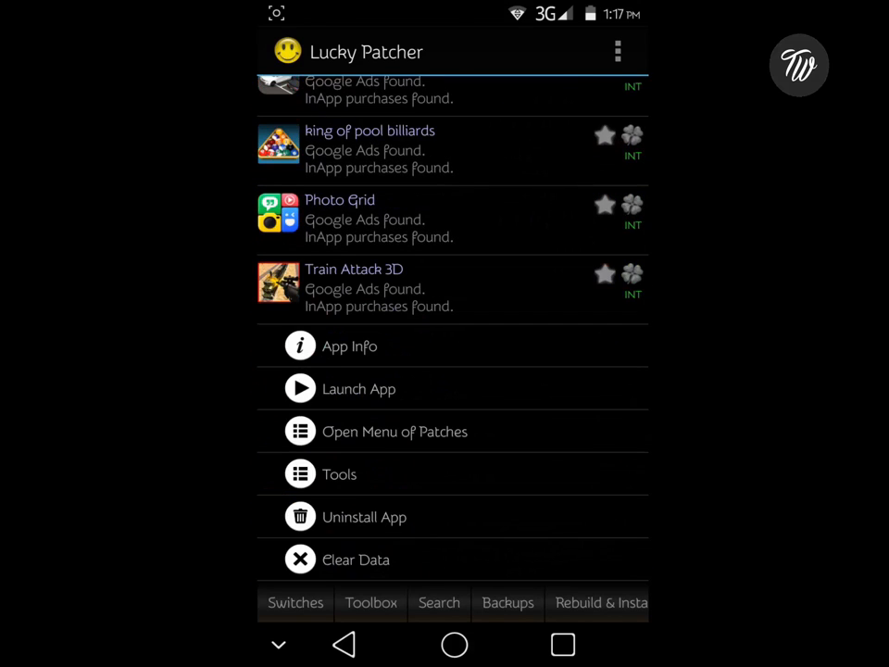
scroll("down", 3)
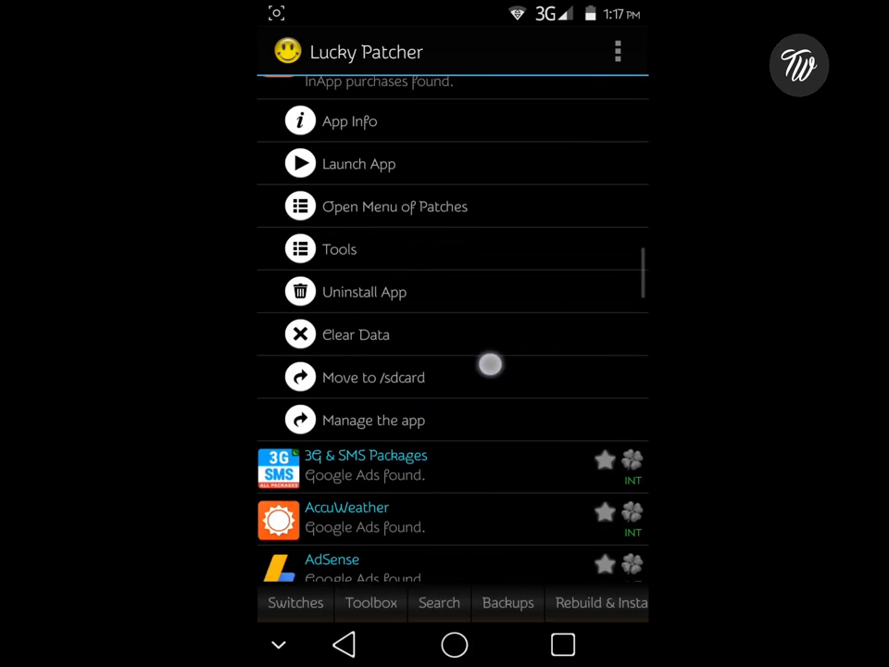
scroll("down", 3)
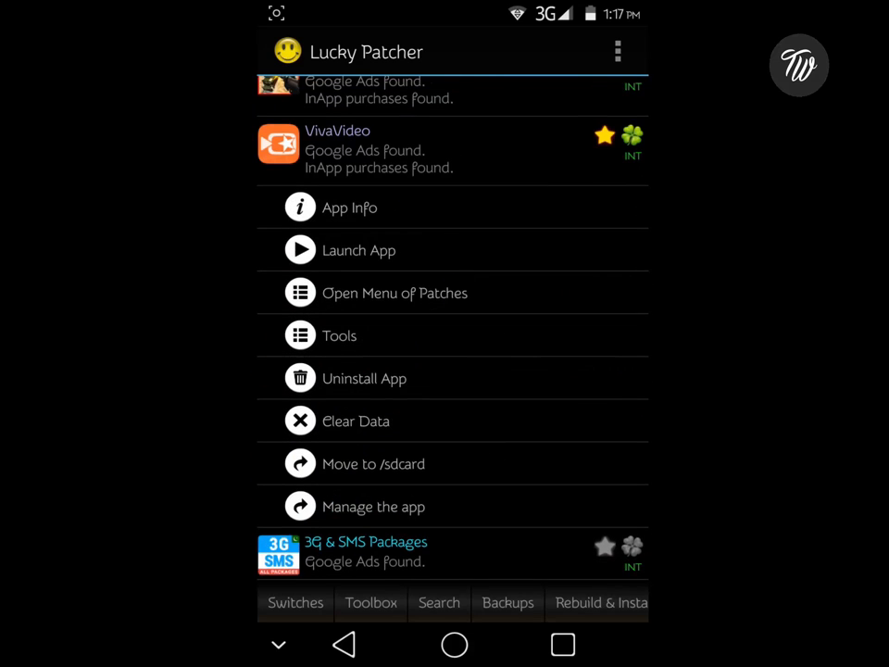
left_click(395, 292)
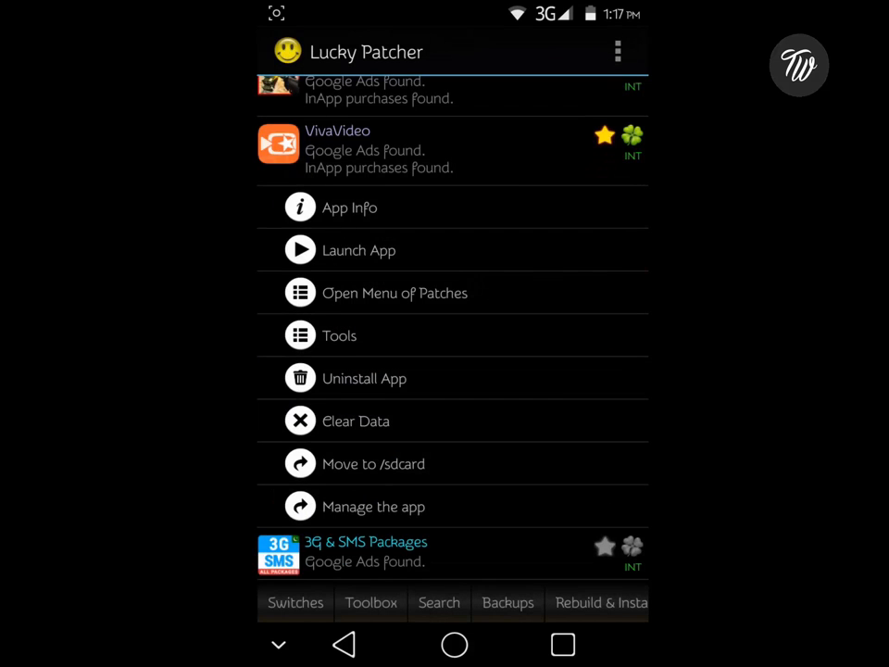
left_click(392, 293)
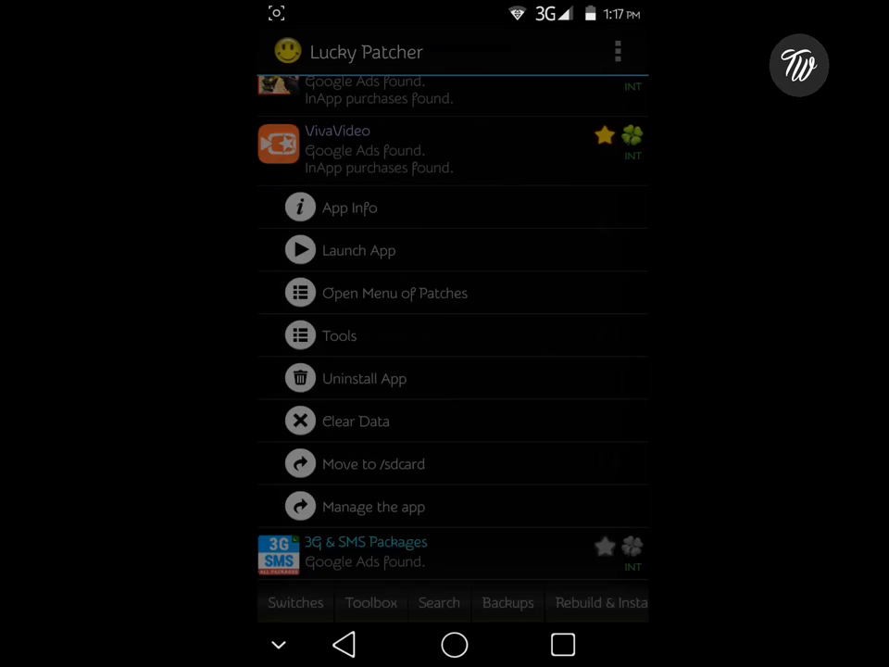
left_click(393, 293)
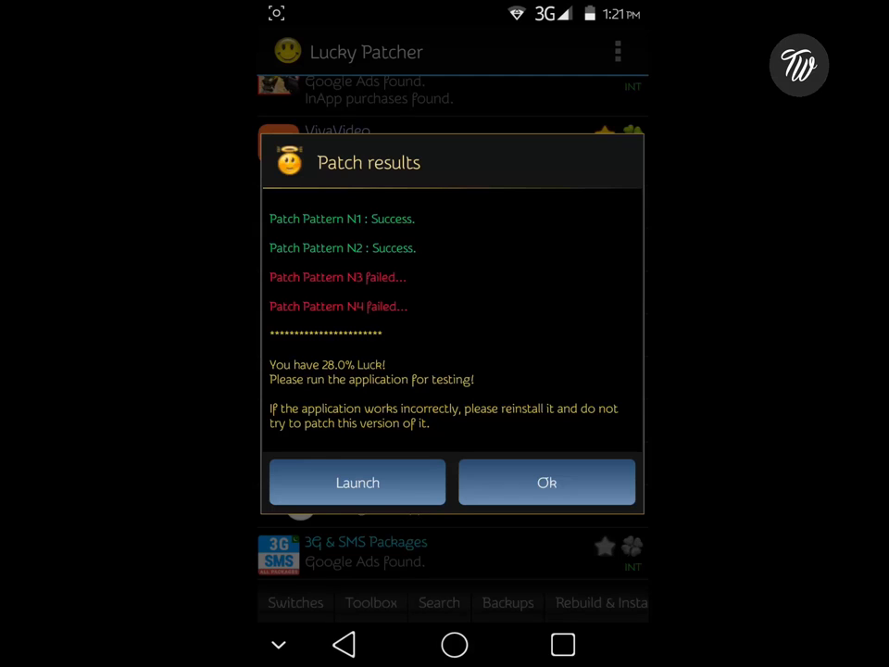
Launch VivaVideo from the patch results dialog showing two successes and two failures
left_click(375, 482)
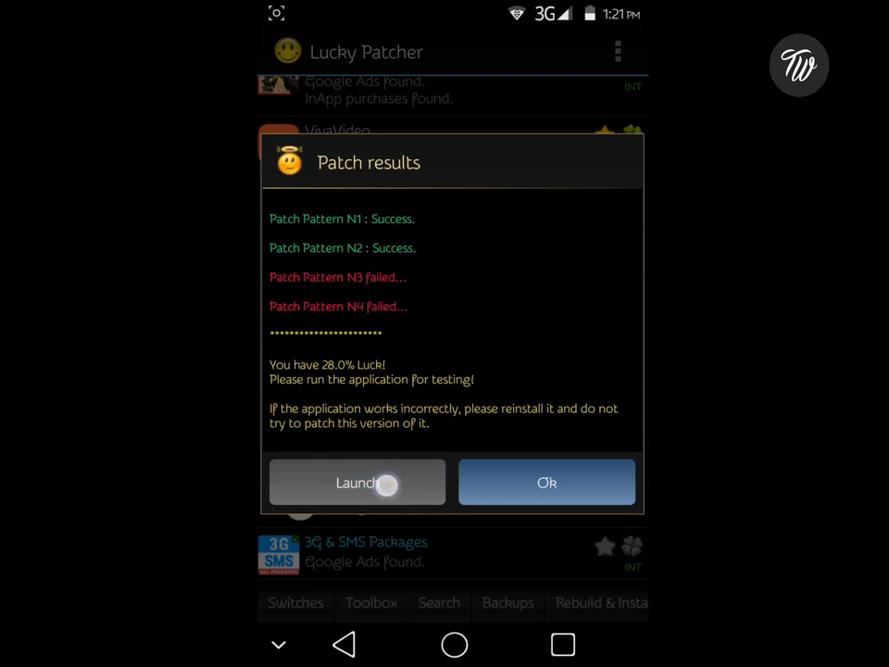
Start a new edit and add the 0:20 road video from the Camera folder as the only clip
left_click(355, 482)
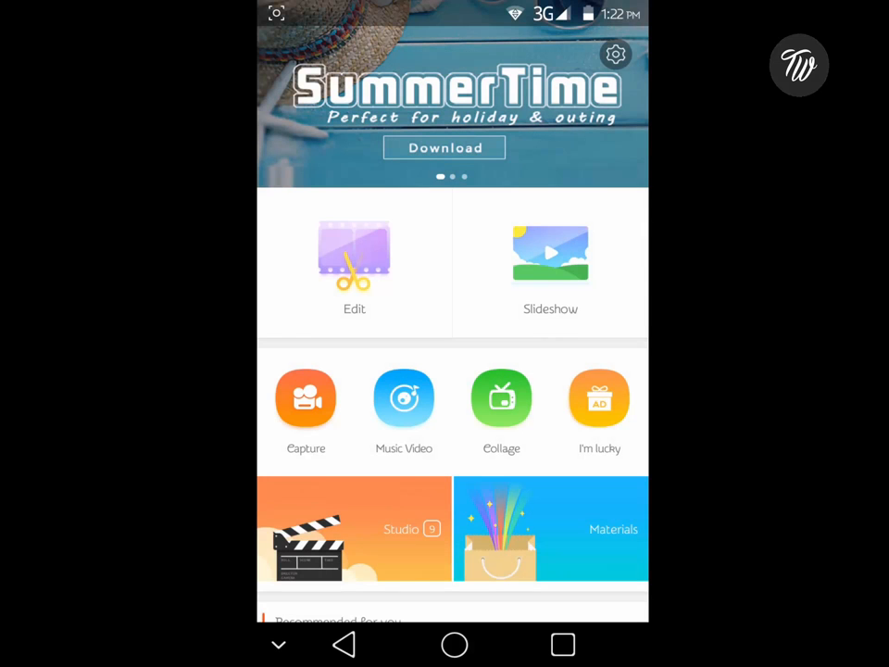
left_click(354, 263)
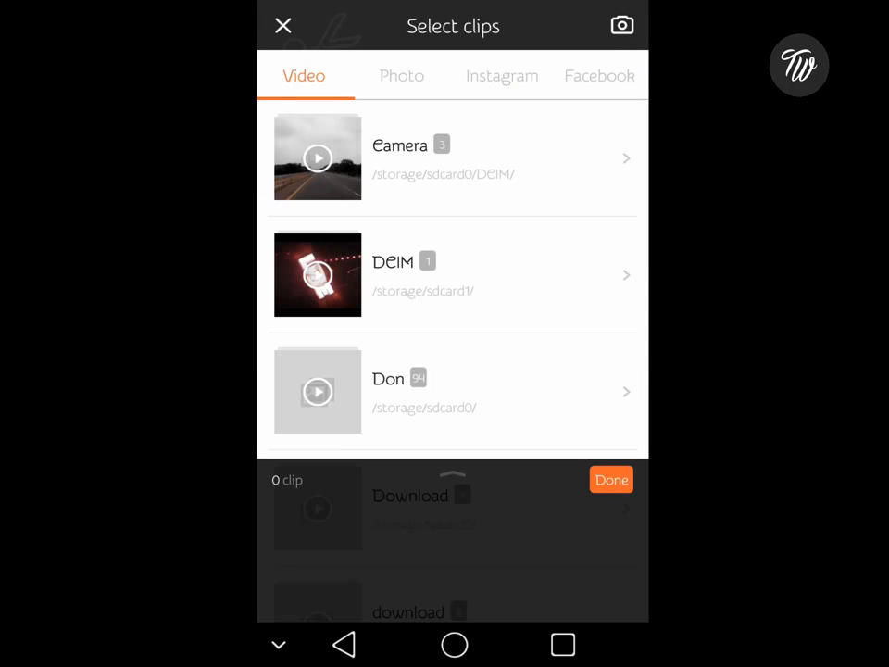
left_click(452, 158)
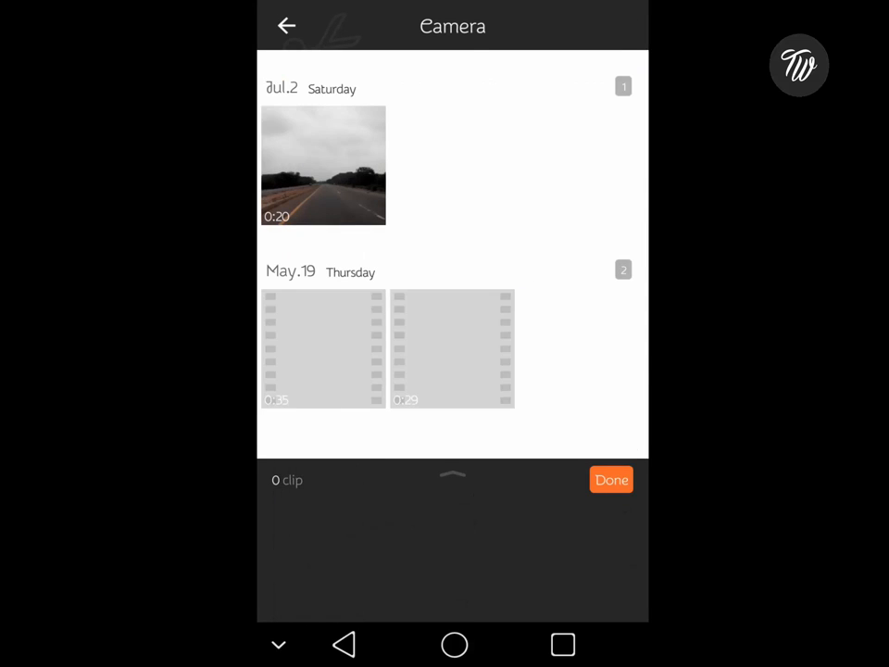
left_click(323, 164)
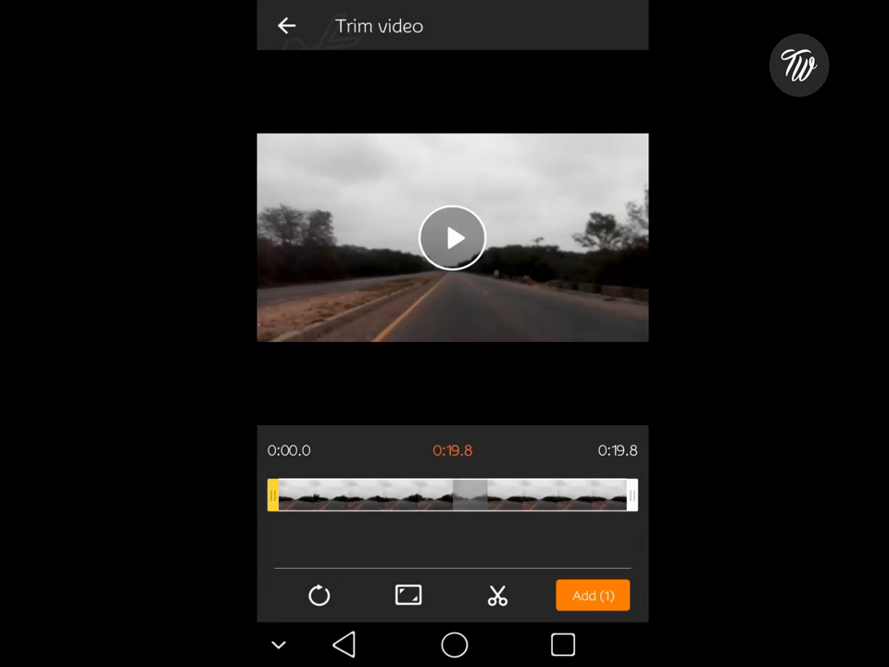
left_click(593, 595)
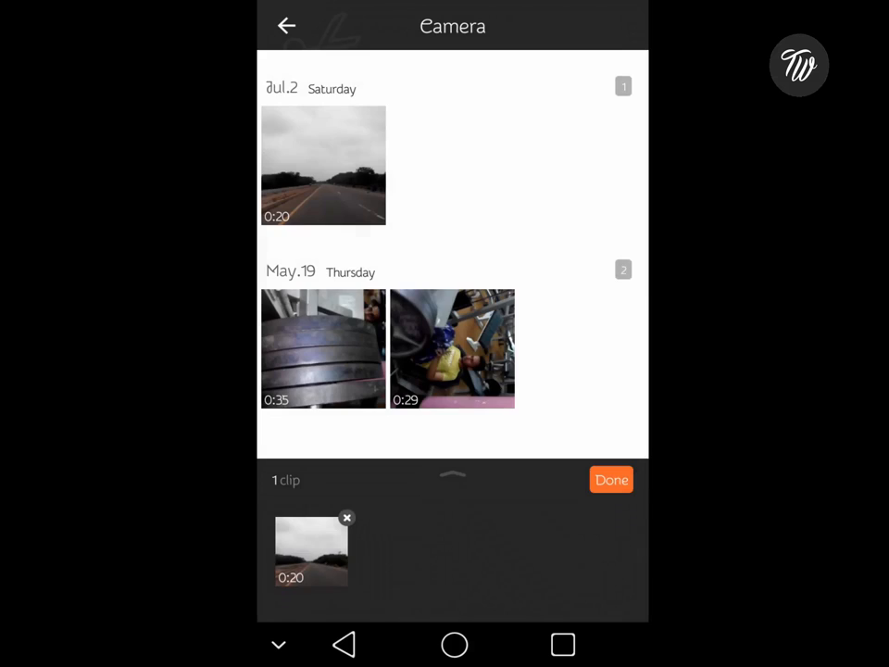
Remove the Made With VivaVideo watermark from the road clip, the option showing as PAID
left_click(612, 478)
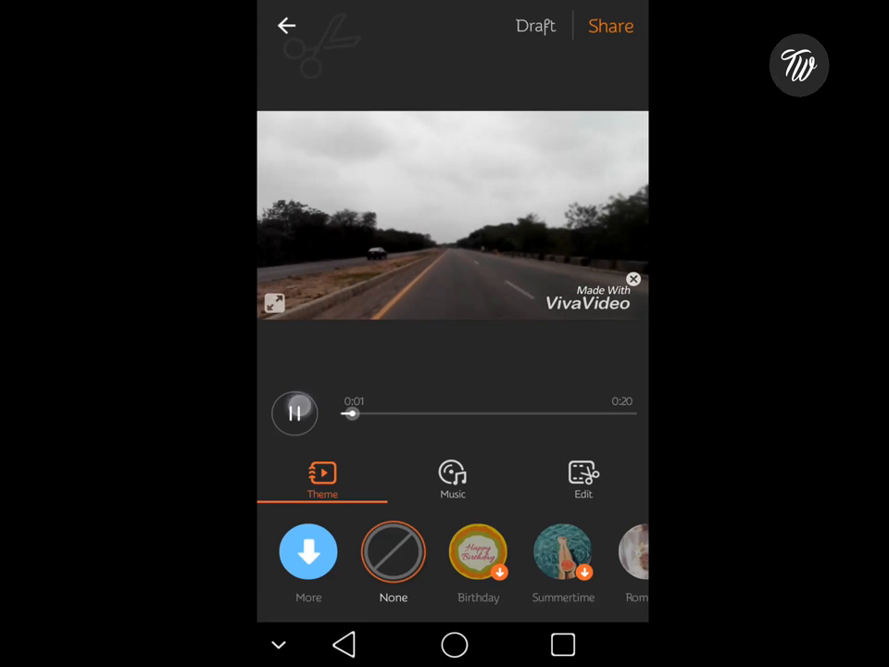
left_click(295, 413)
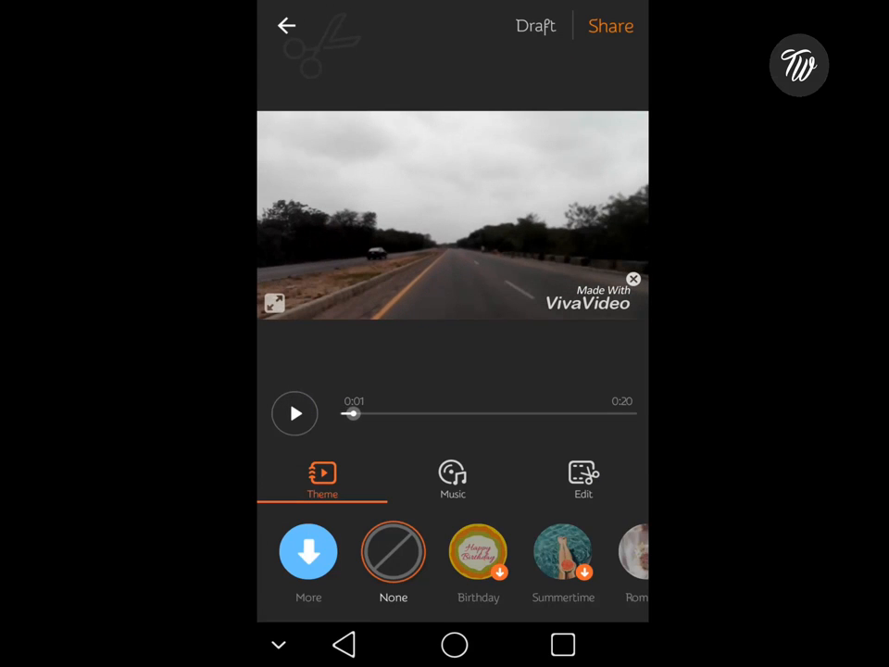
left_click(633, 280)
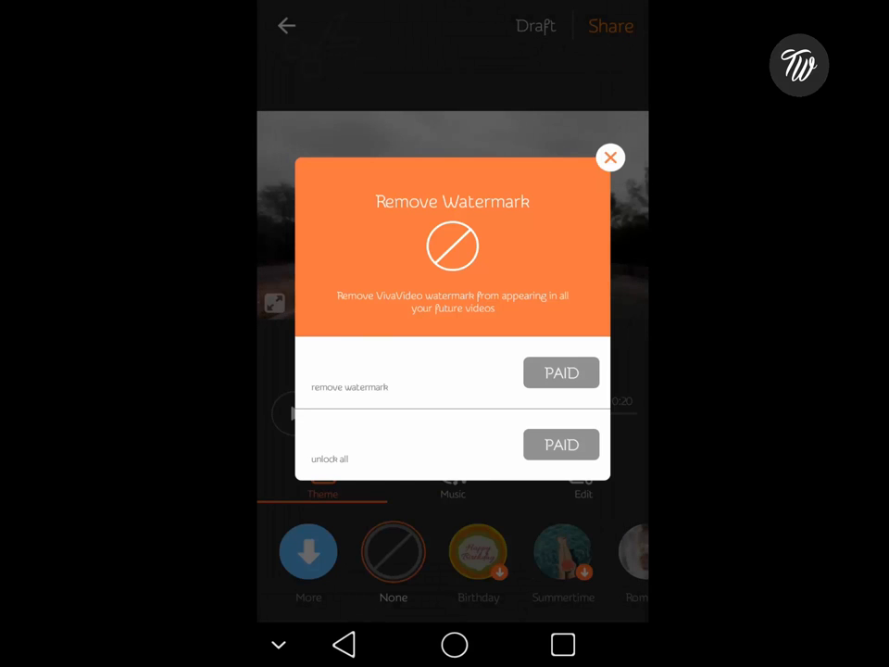
left_click(612, 157)
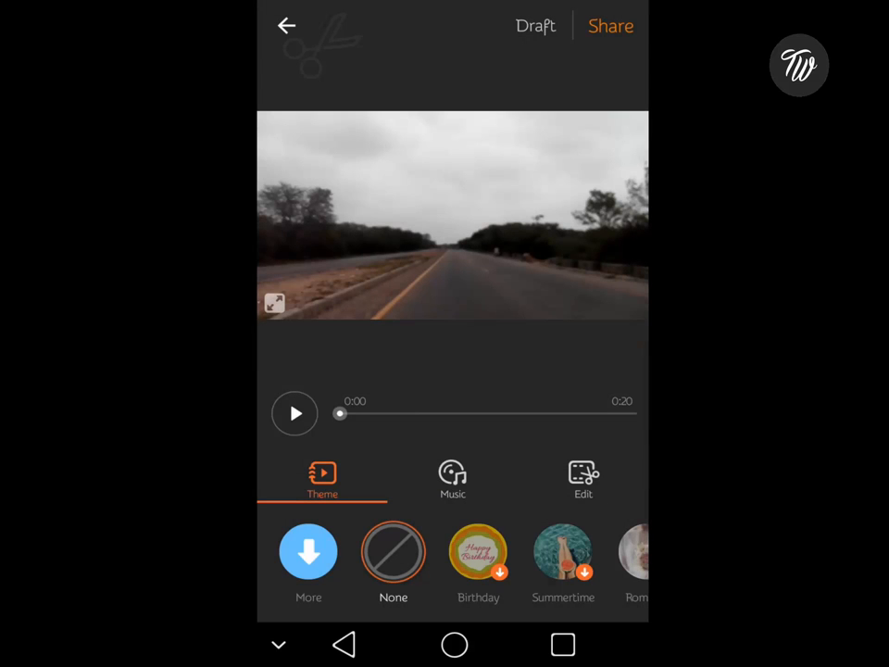